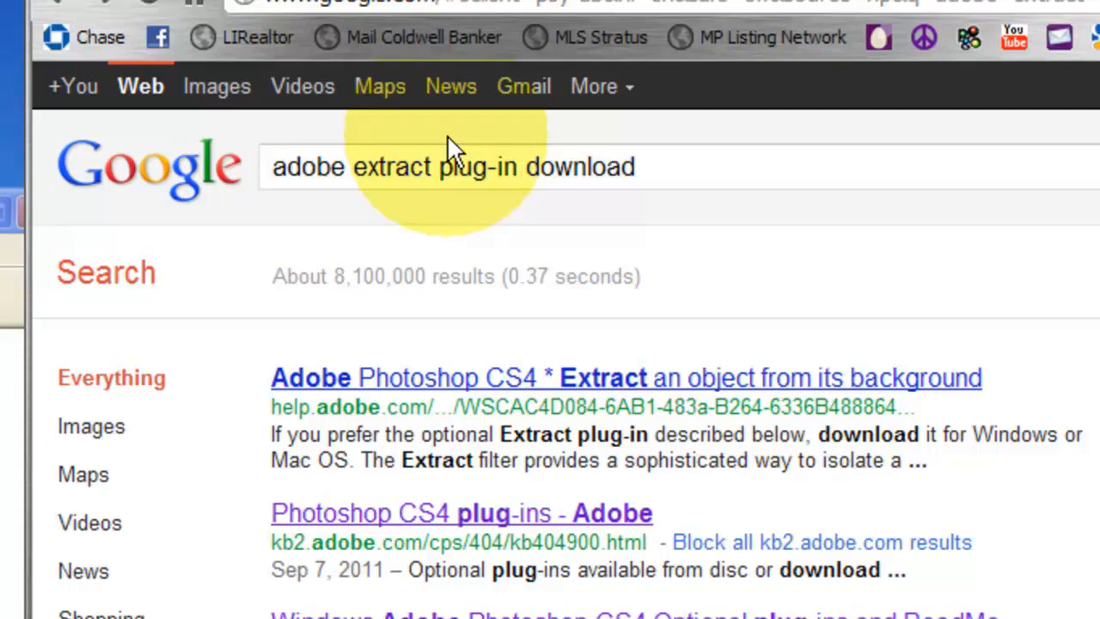
Step: Open Adobe's Photoshop for Windows downloads page and scroll to the CS4 optional plug-ins entry
scroll(down, 3)
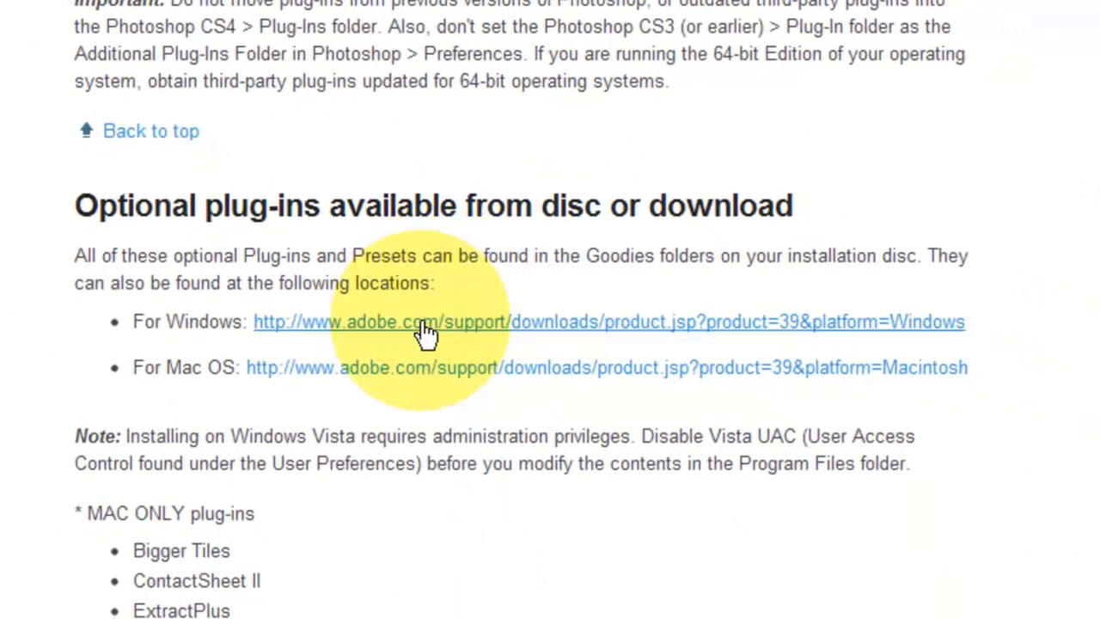
click(427, 321)
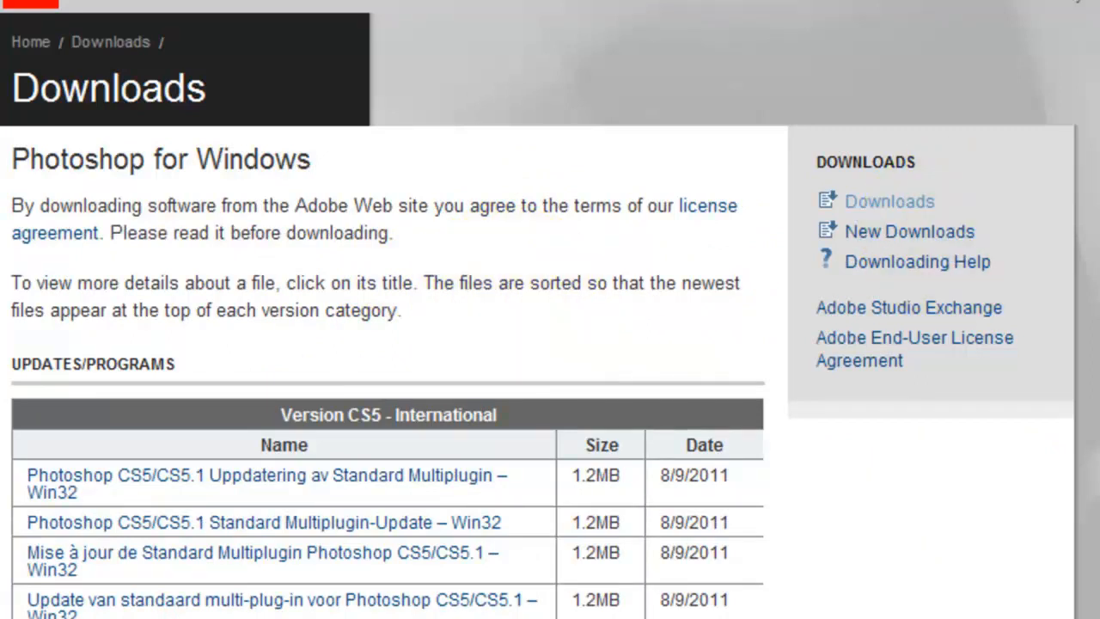
scroll(down, 3)
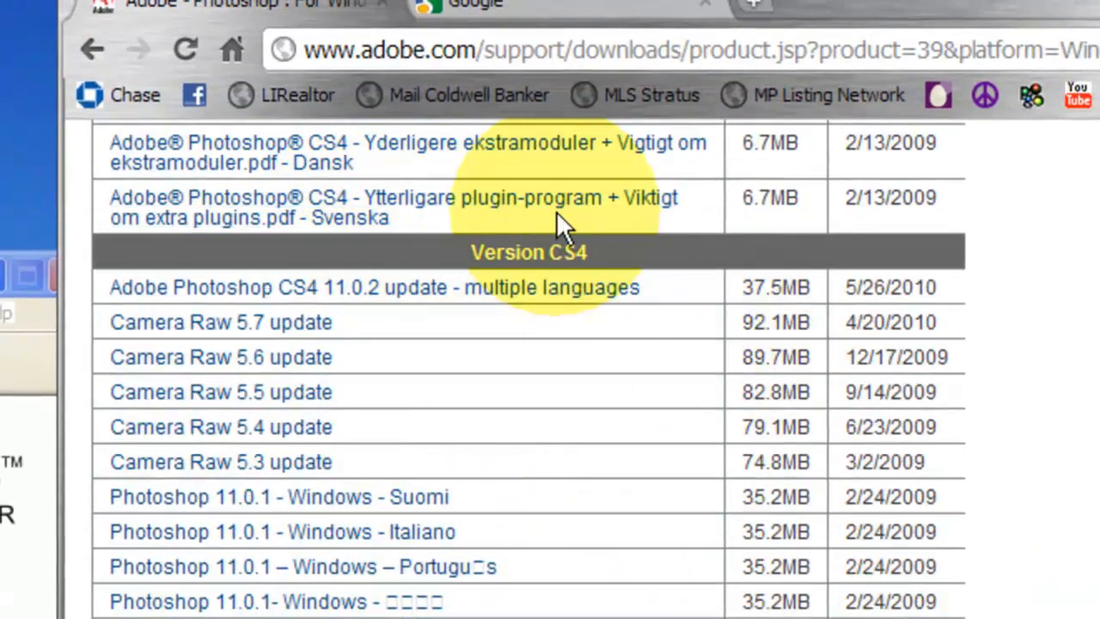
scroll(down, 3)
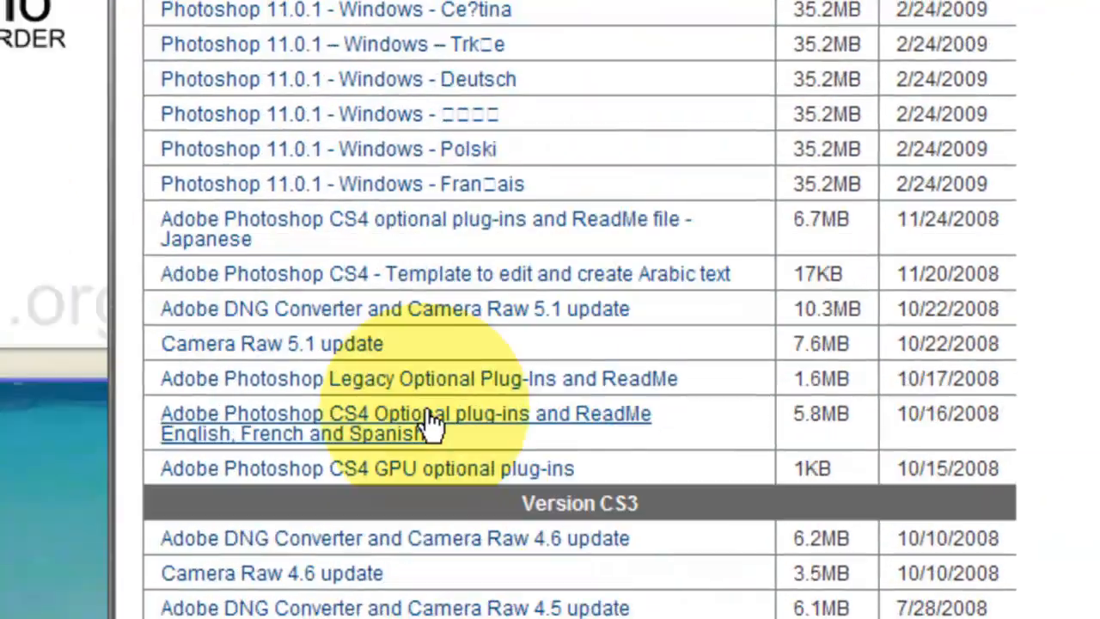
scroll(down, 3)
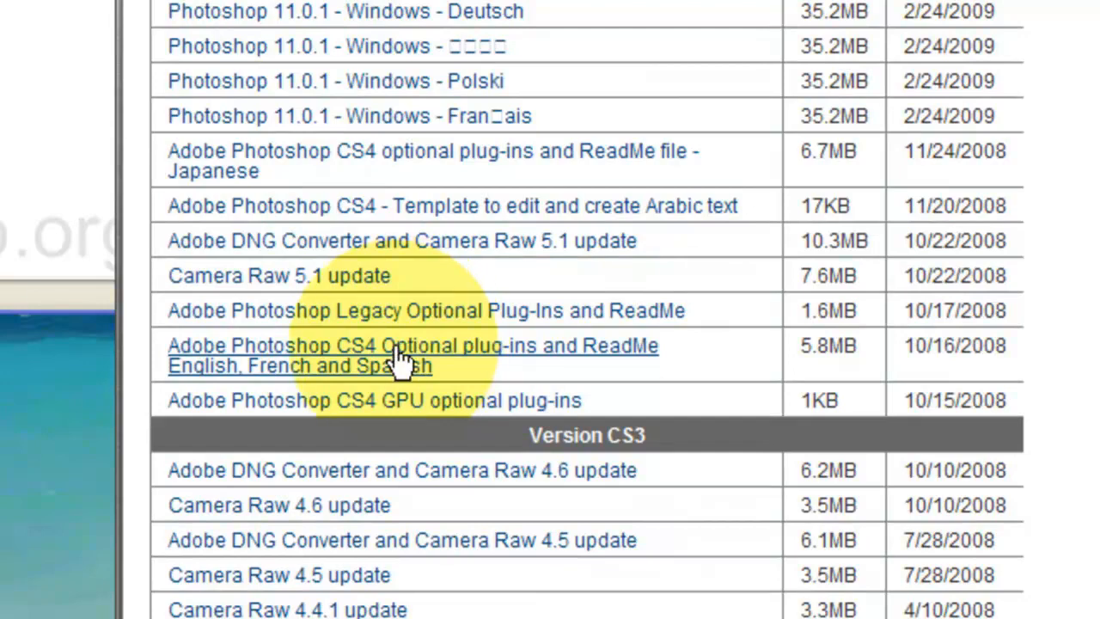
Step: Download the 'Adobe Photoshop CS4 Optional plug-ins and ReadMe' package
click(413, 345)
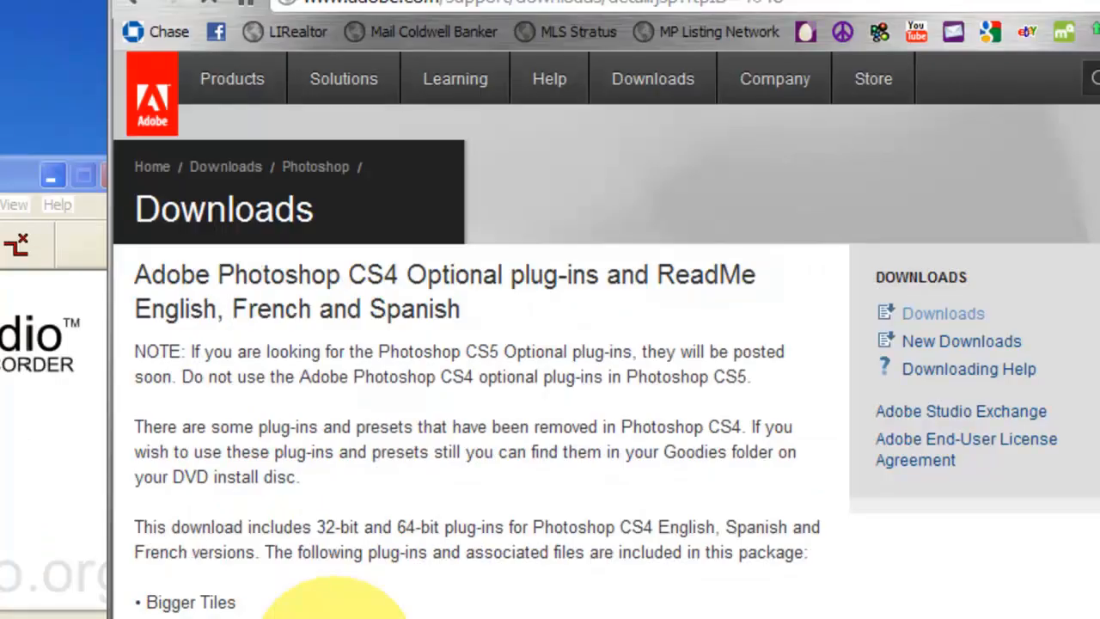
scroll(down, 3)
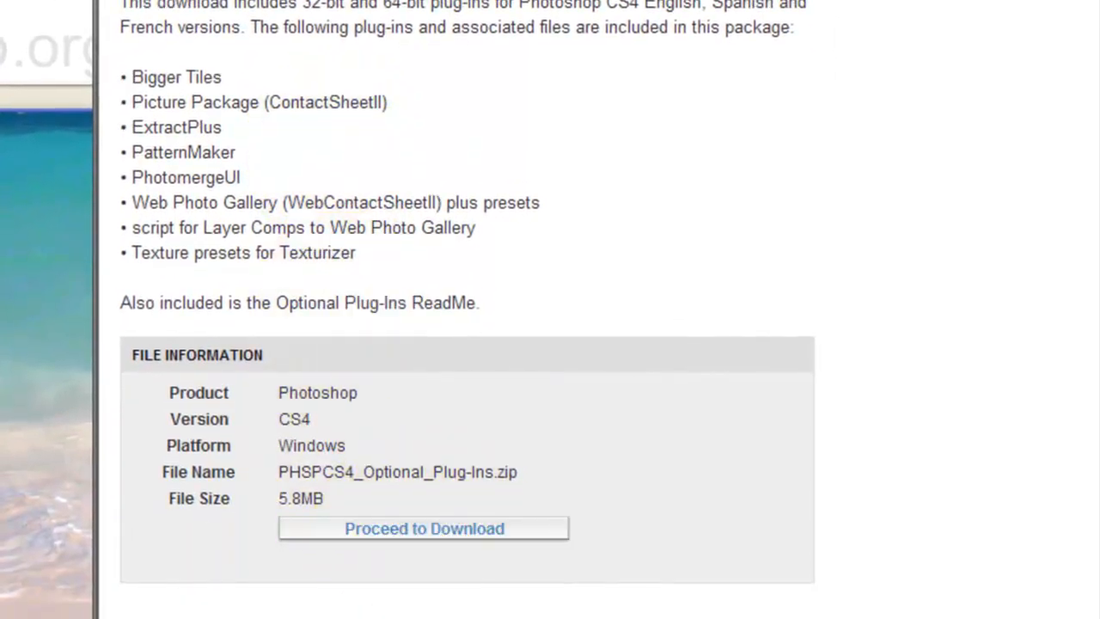
click(424, 527)
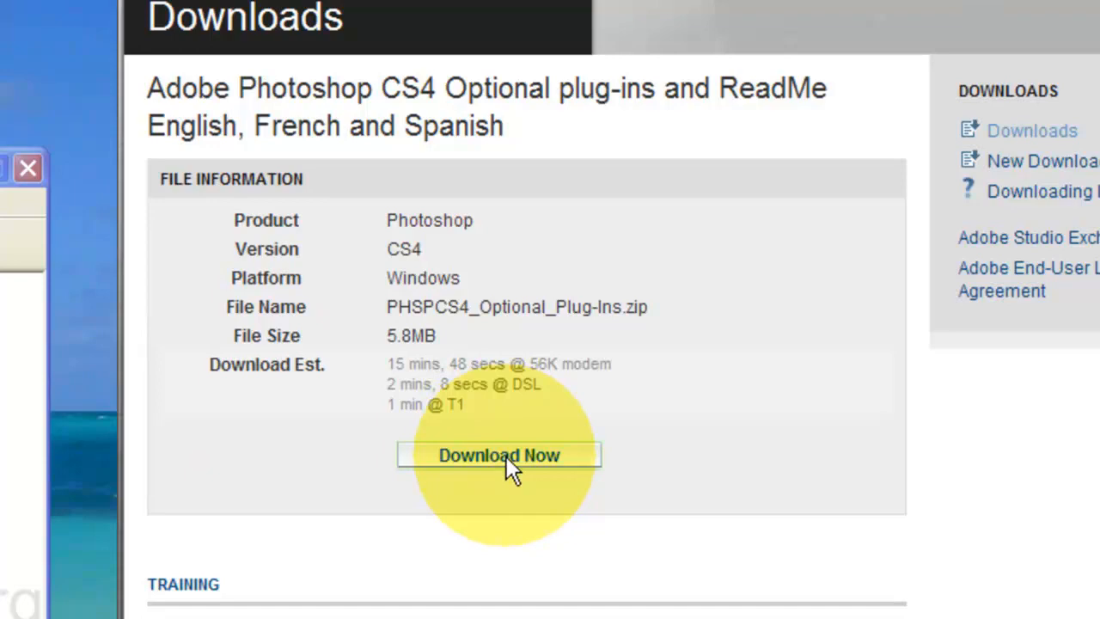
click(498, 455)
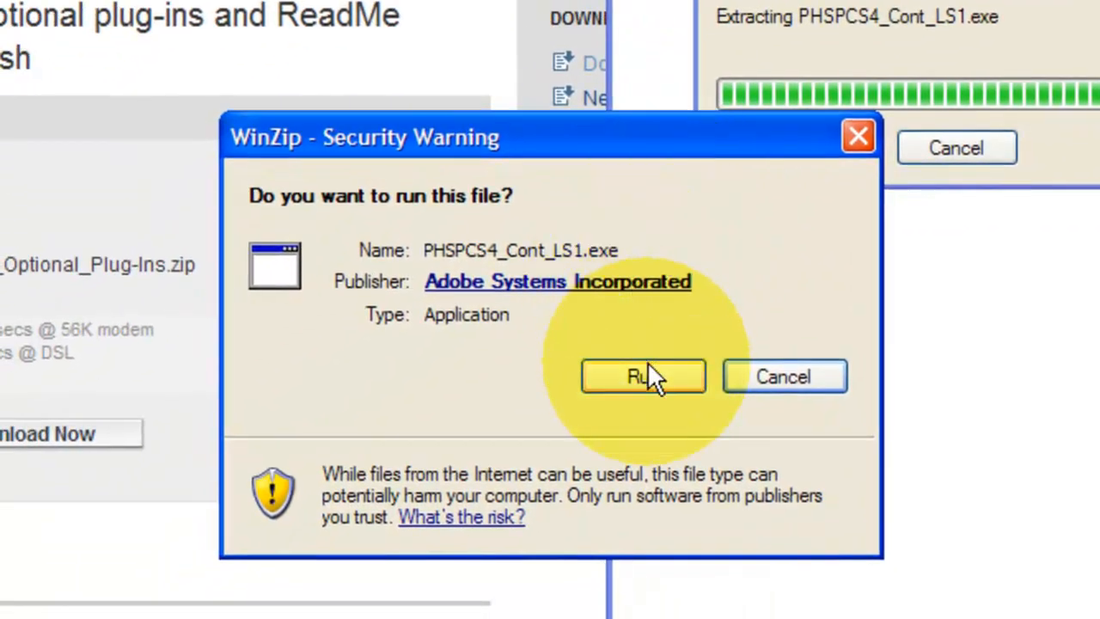
Step: Run the plug-ins extractor, unpack into the default Adobe CS4 desktop folder, and close it
click(643, 376)
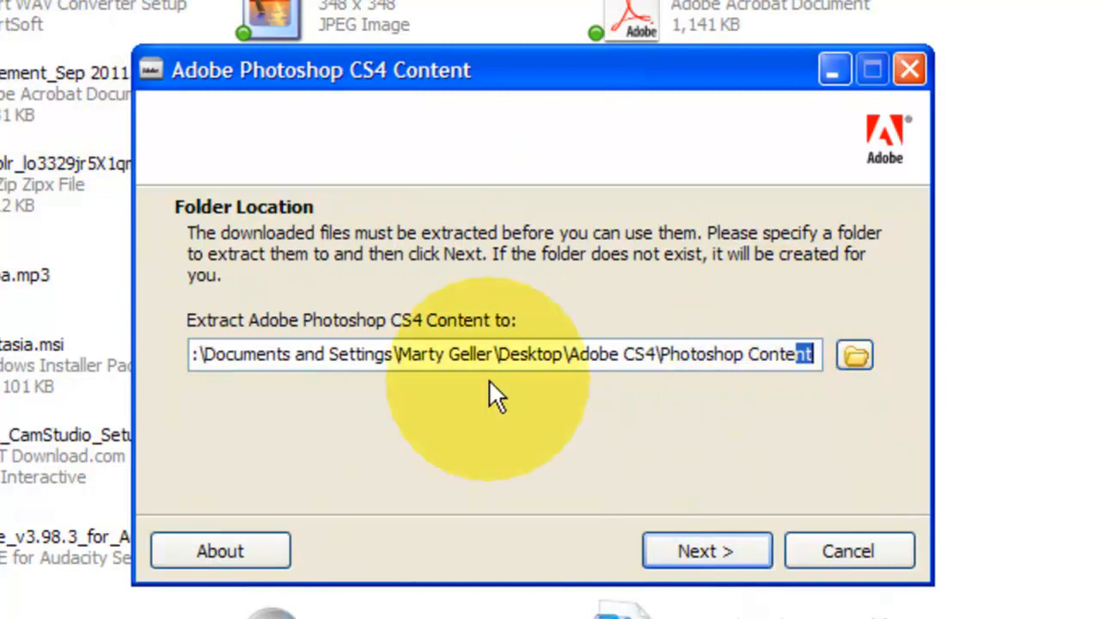
click(707, 550)
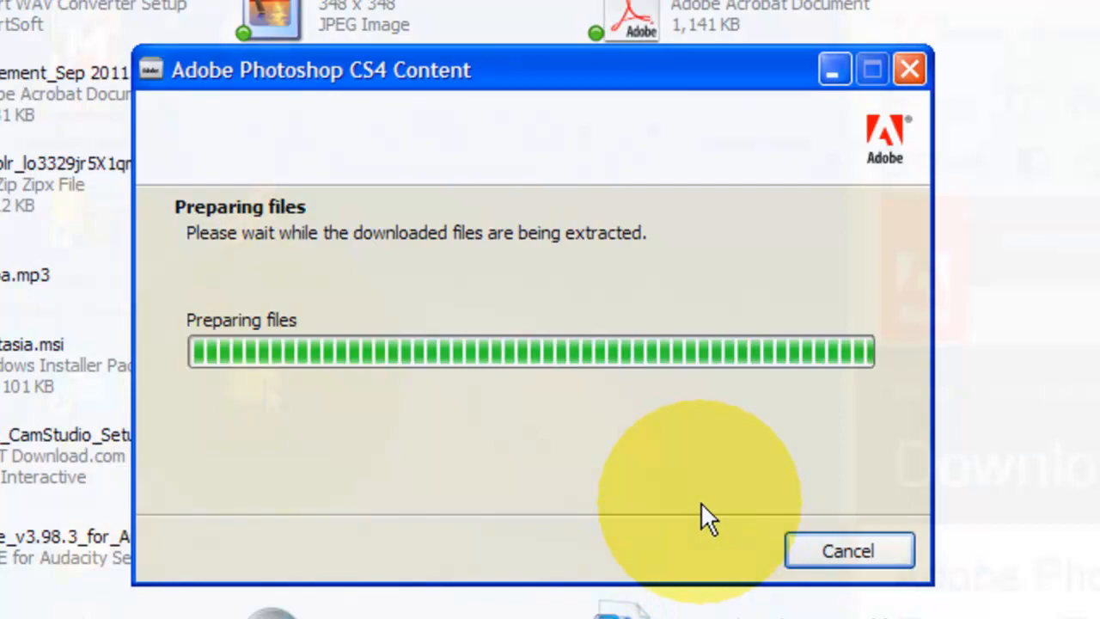
click(847, 551)
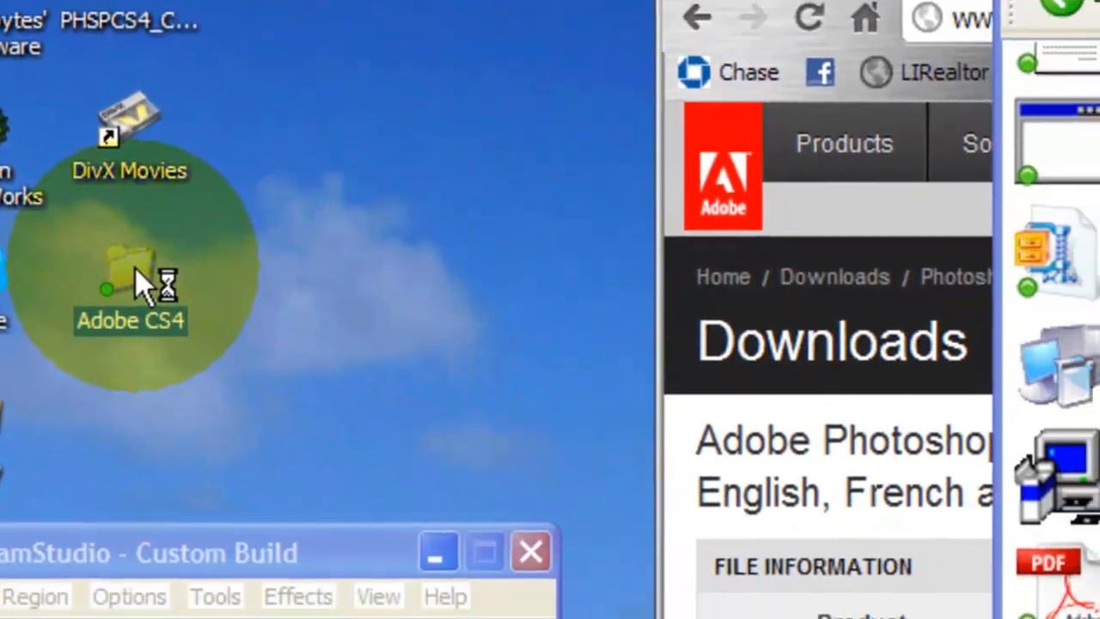
Step: Browse Adobe CS4 > English > Goodies > Optional plug-ins > Plug-ins 32-bit > Filters to reach ExtractPlus.8BF
double_click(131, 284)
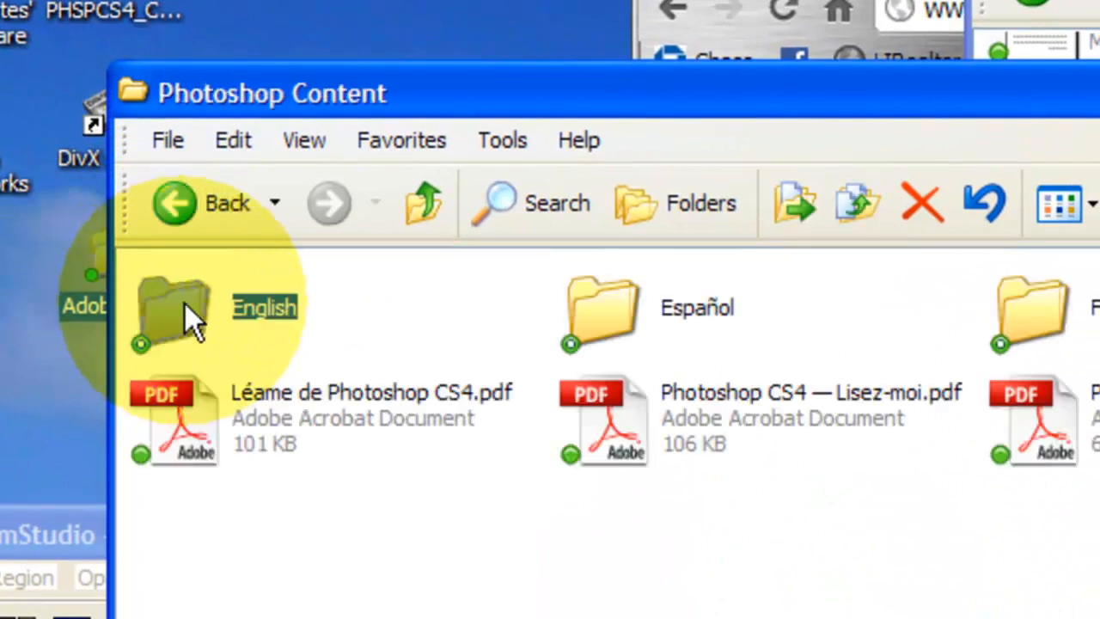
double_click(172, 309)
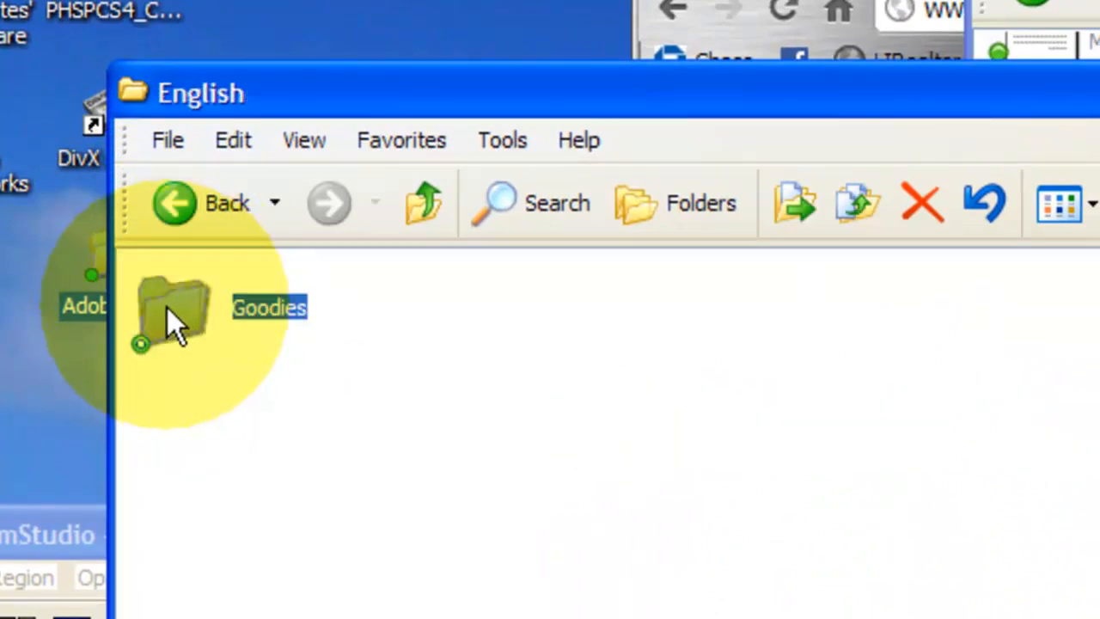
double_click(172, 309)
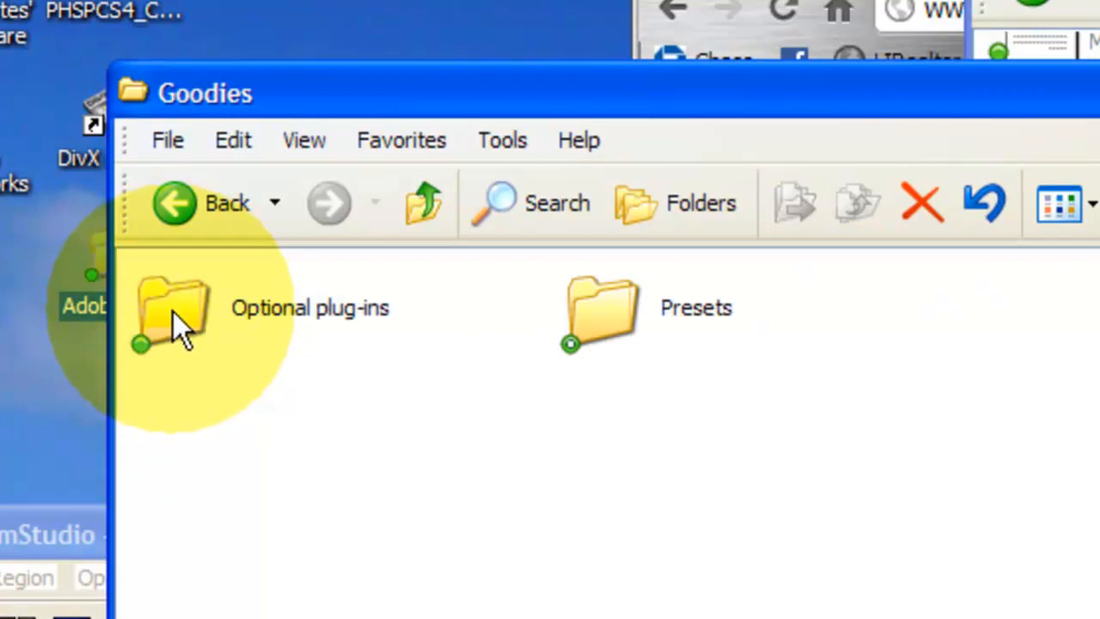
double_click(169, 310)
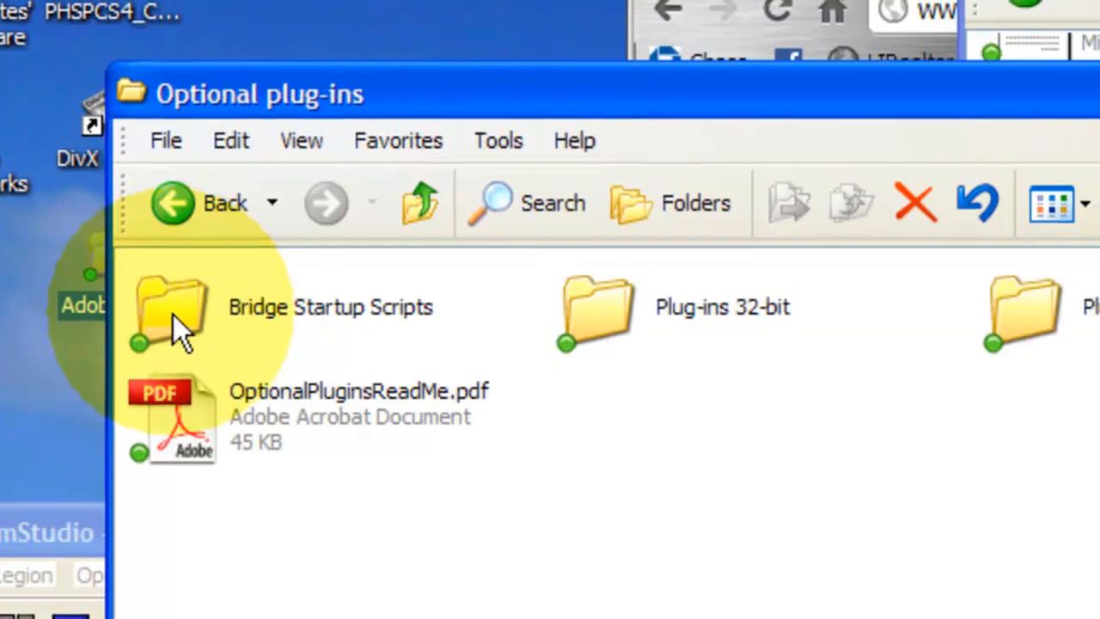
double_click(595, 311)
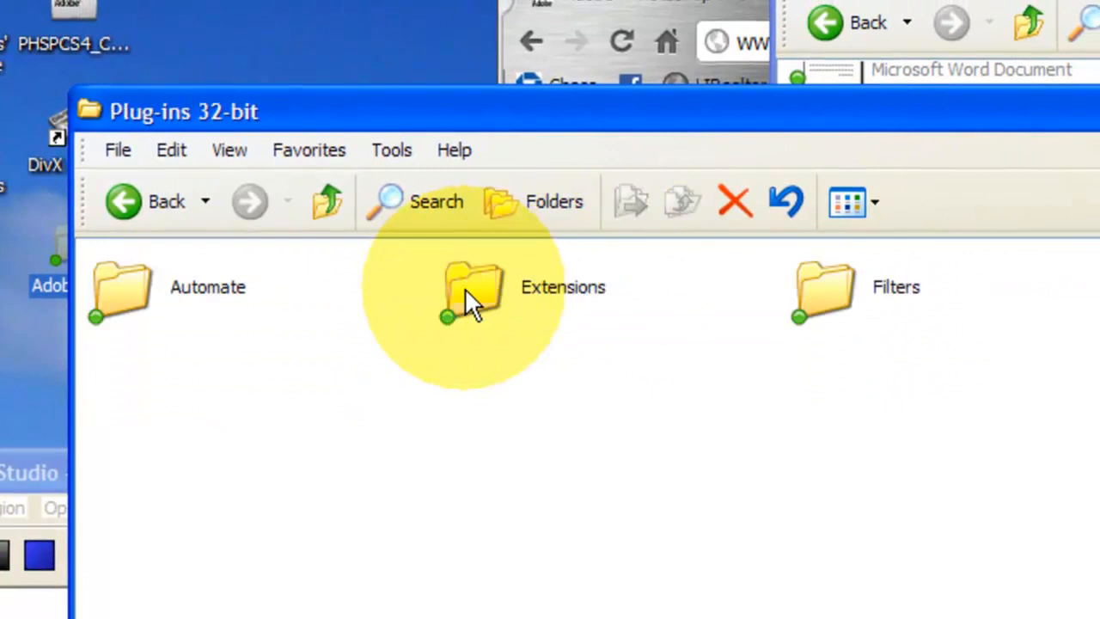
mouse_move(825, 296)
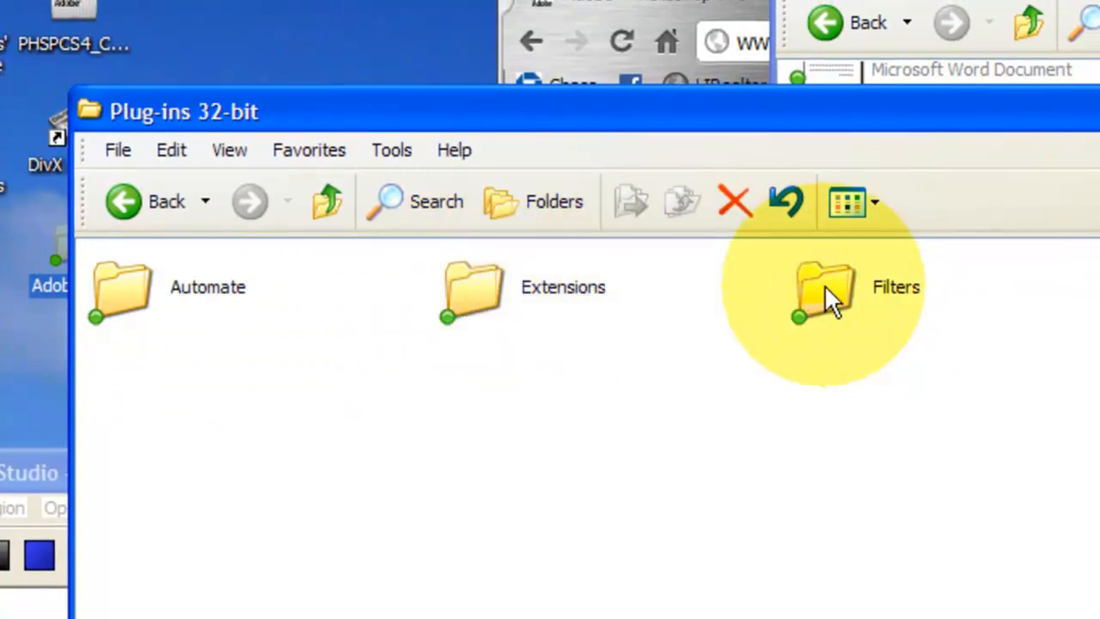
double_click(821, 293)
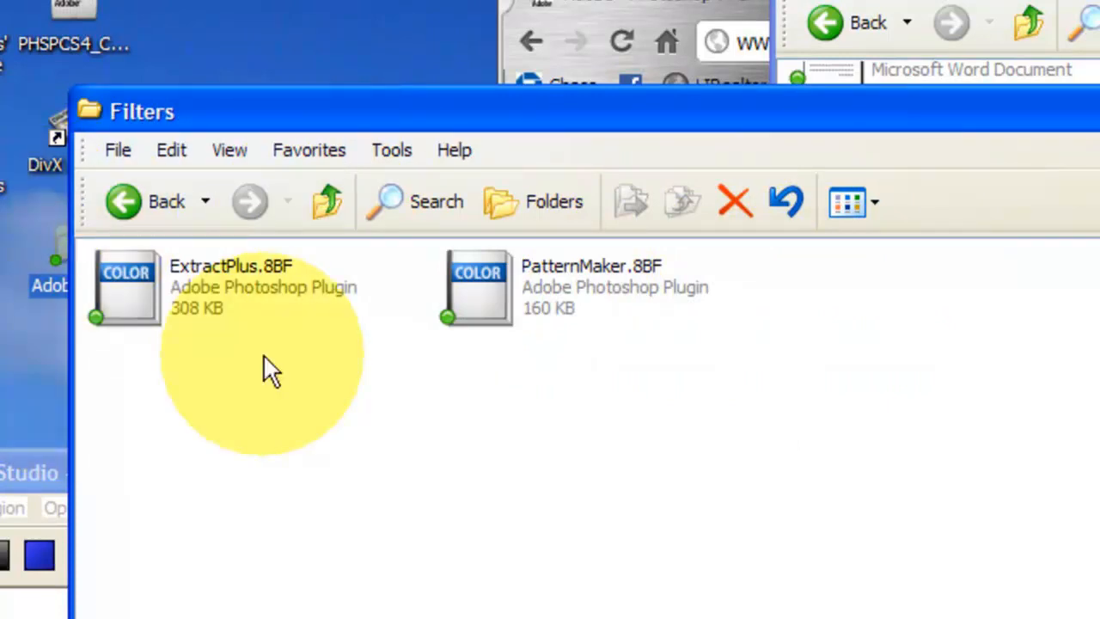
click(18, 610)
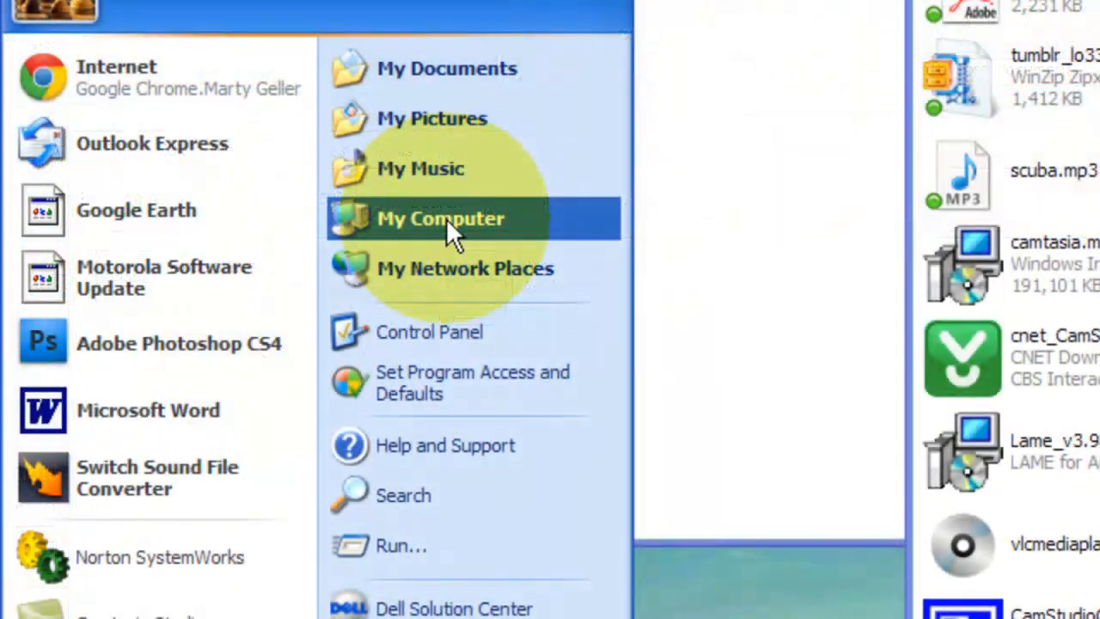
Step: Reach C:\Program Files\Adobe\Adobe Photoshop CS4\Filters, then check Photoshop's Filter menu for Extract
click(441, 219)
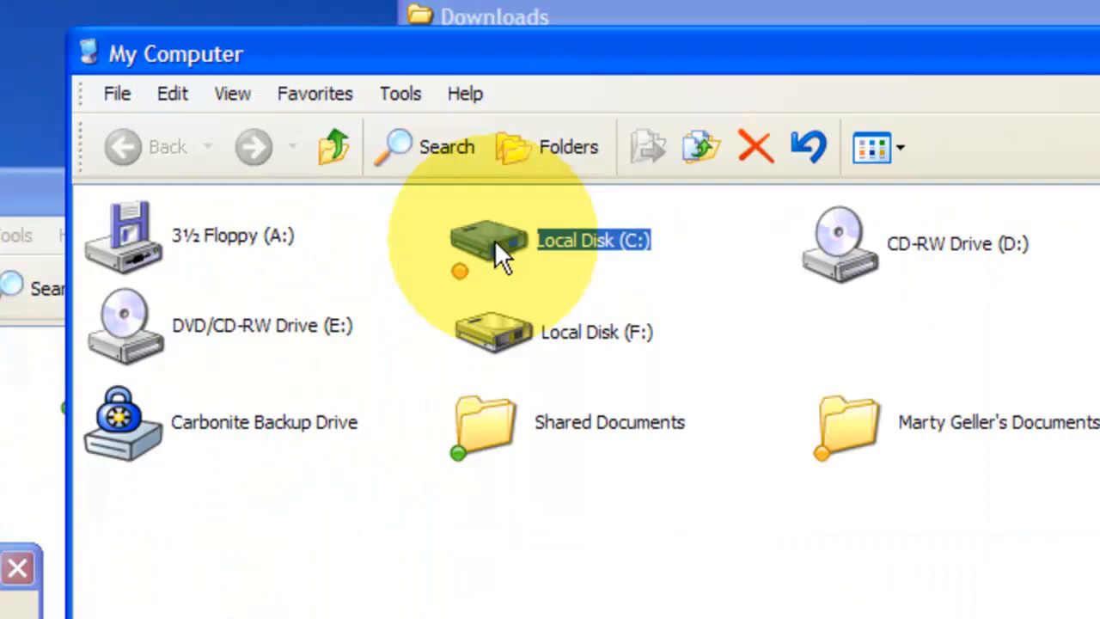
double_click(488, 239)
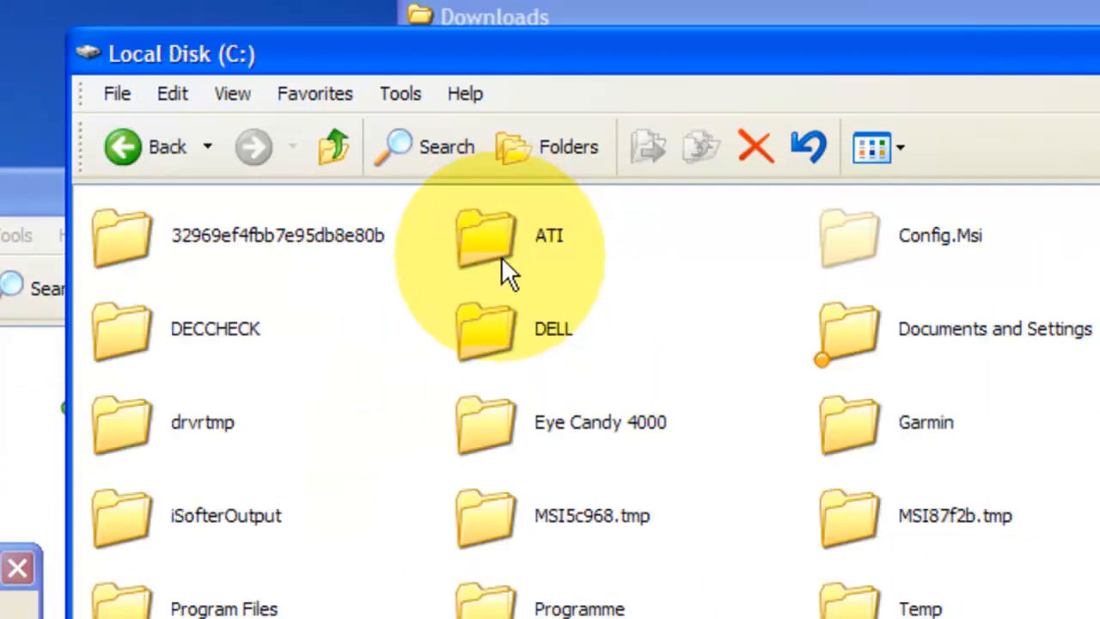
mouse_move(469, 520)
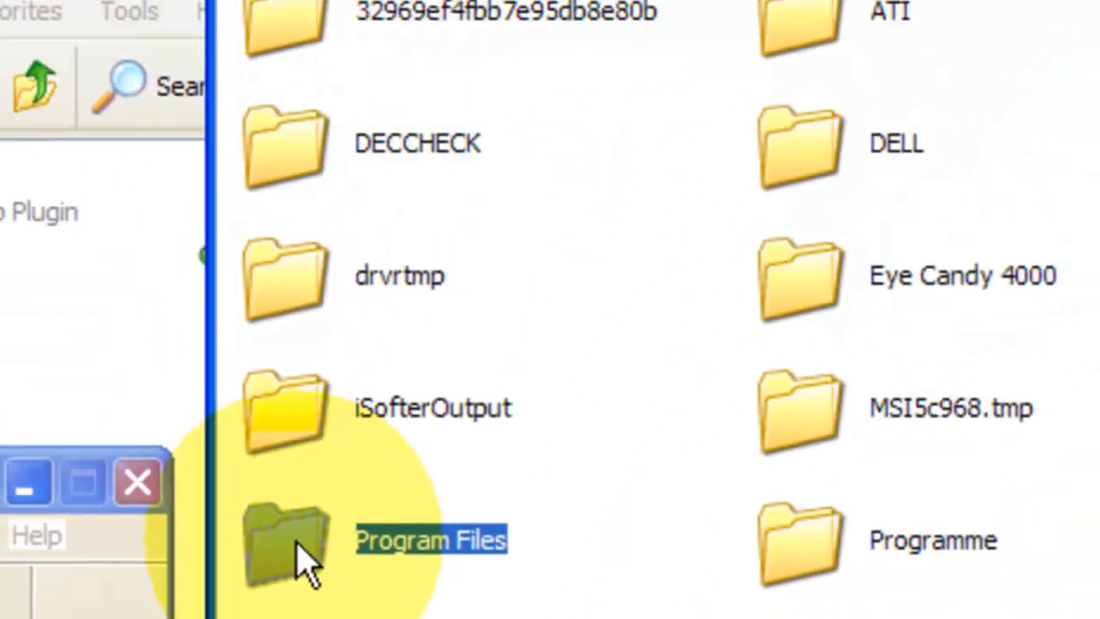
double_click(284, 541)
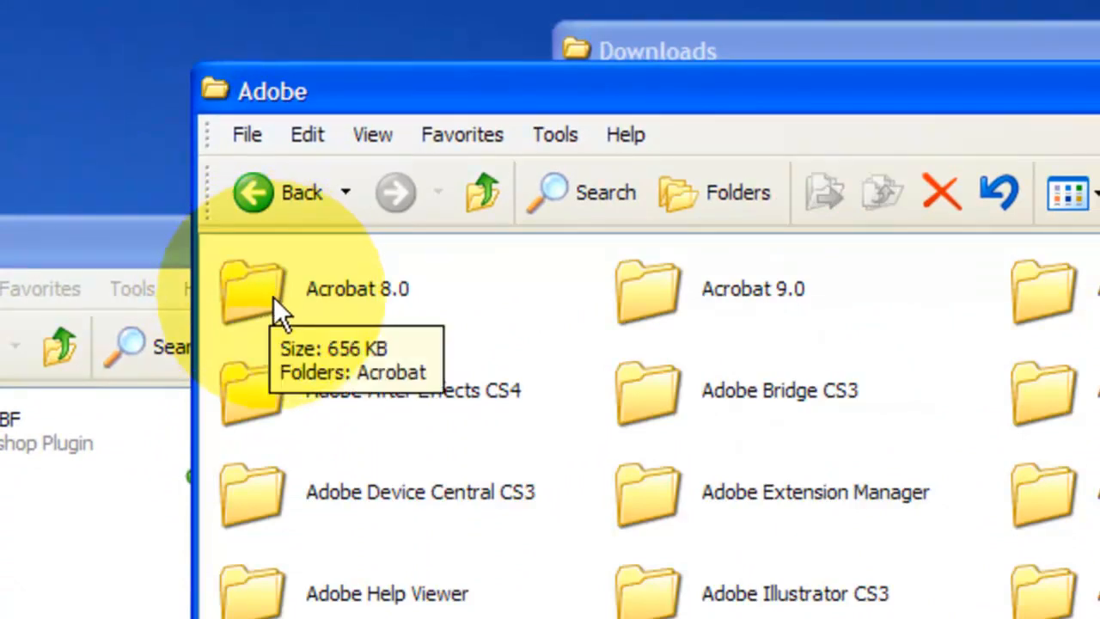
mouse_move(331, 593)
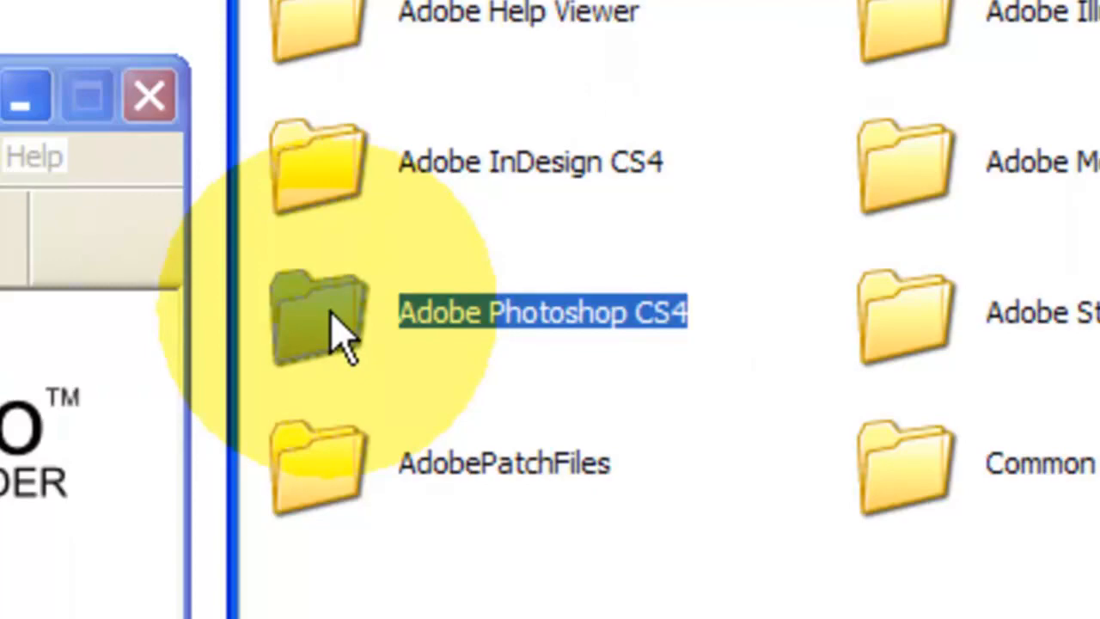
double_click(318, 314)
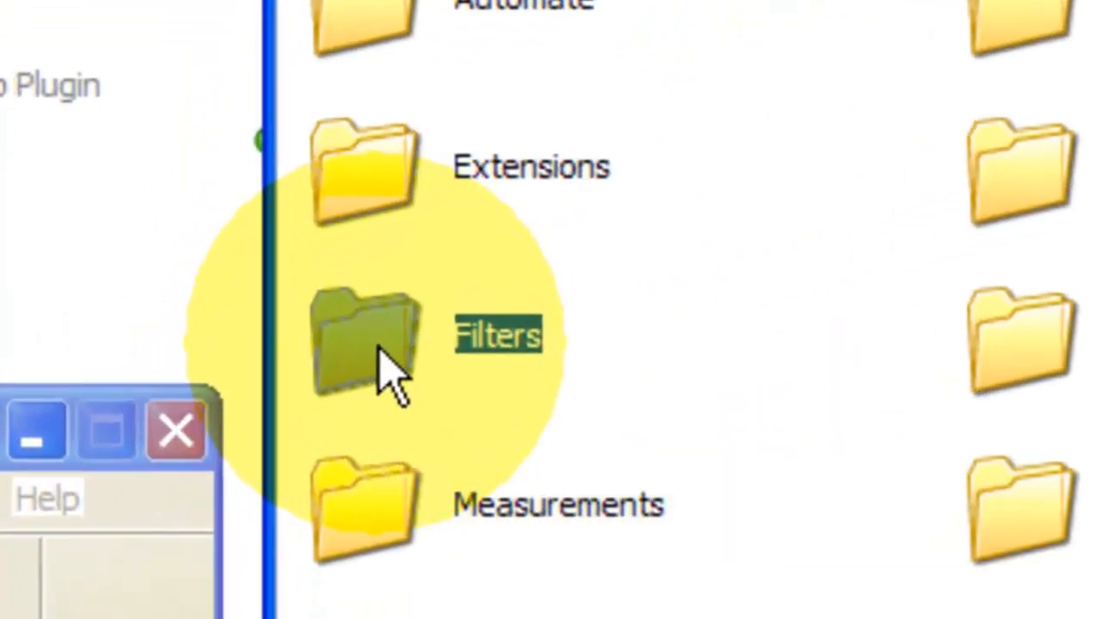
double_click(365, 335)
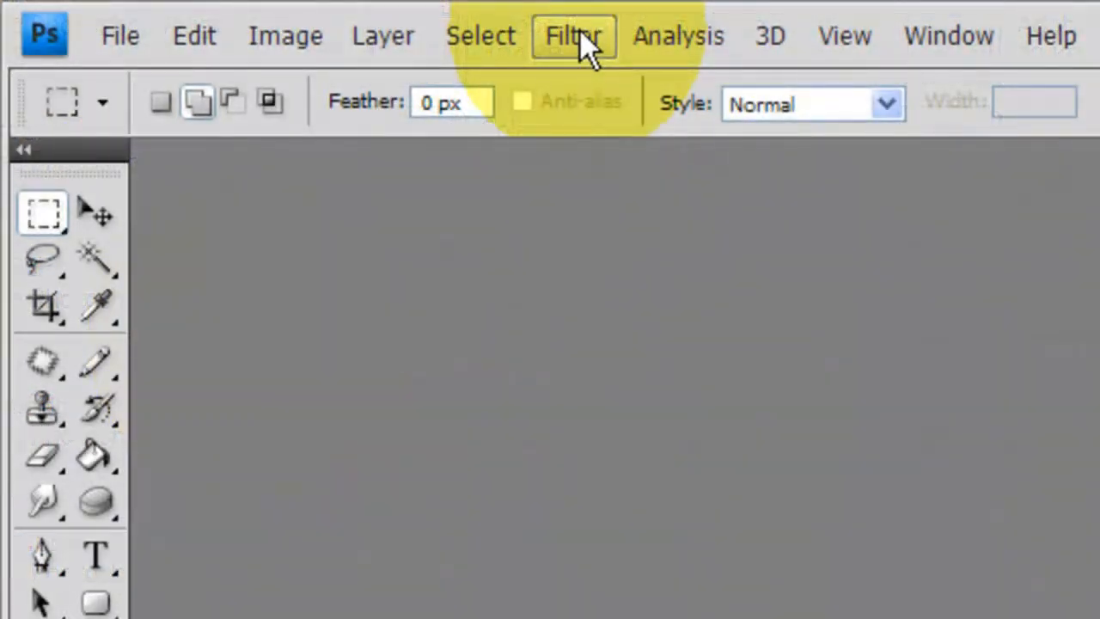
click(572, 36)
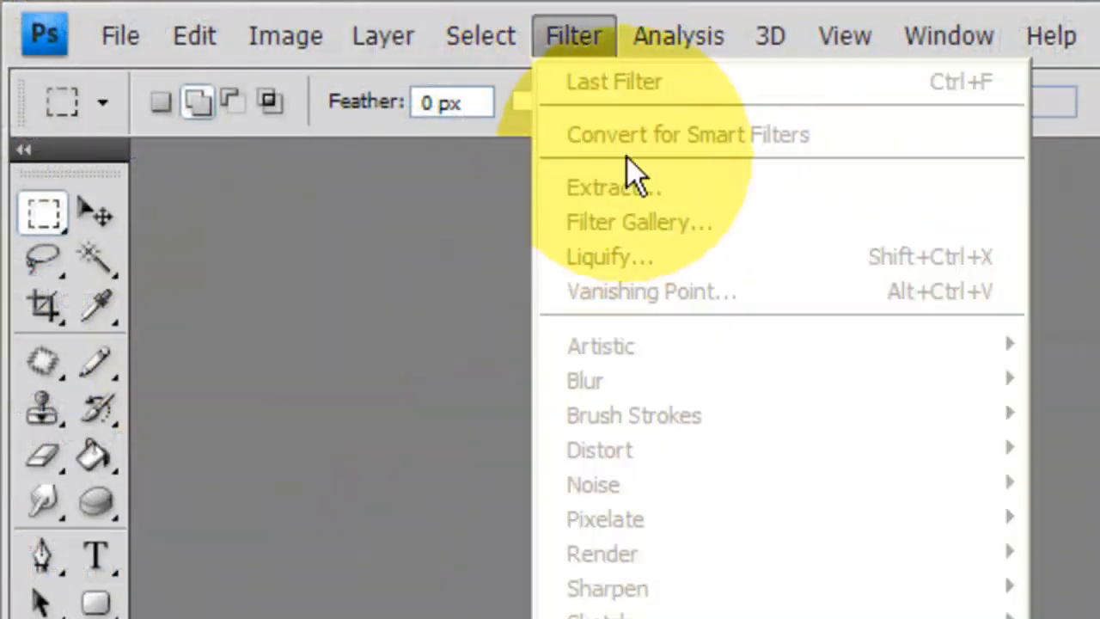